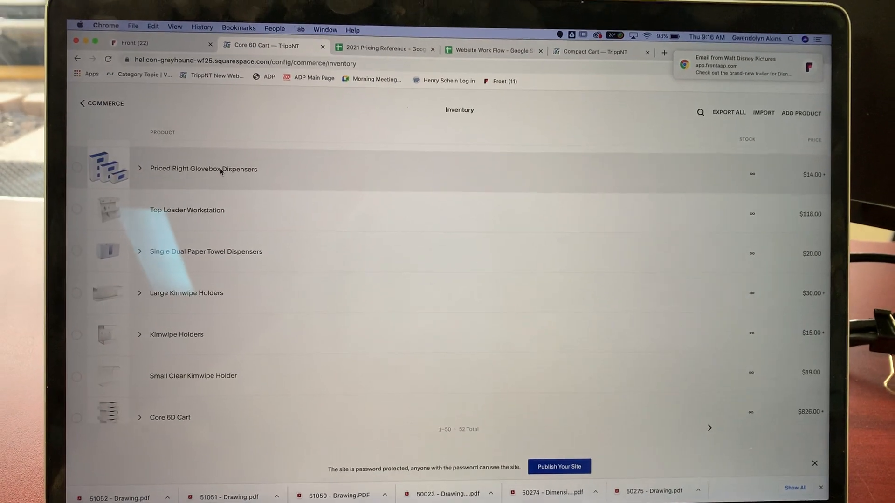
- Open Priced Right Glovebox Dispensers from Inventory and show its Options settings
{"action": "left_click", "coordinate": [203, 168]}
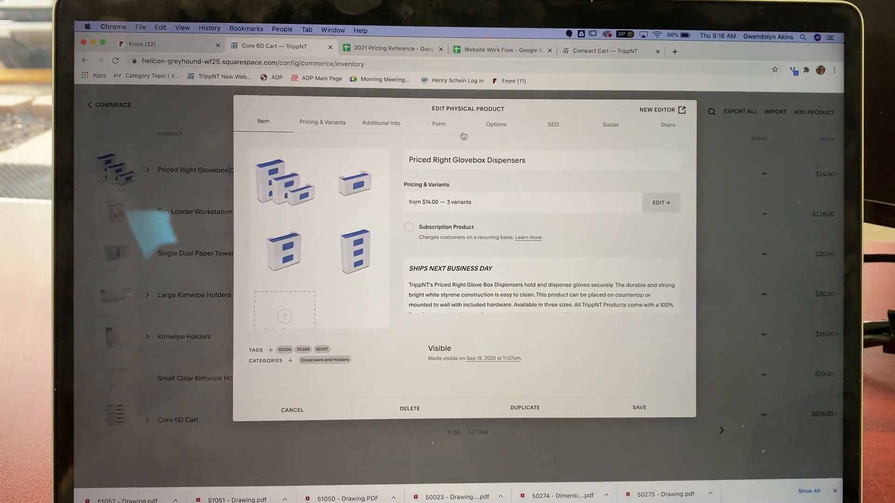
{"action": "left_click", "coordinate": [495, 124]}
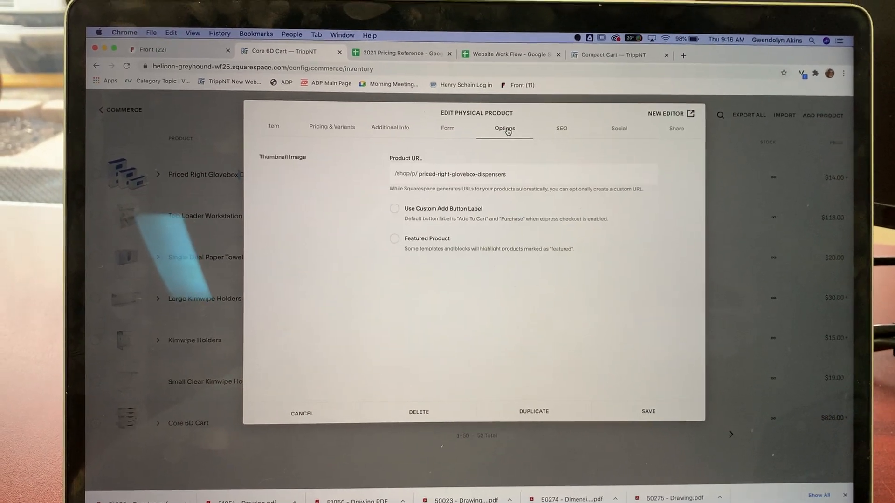